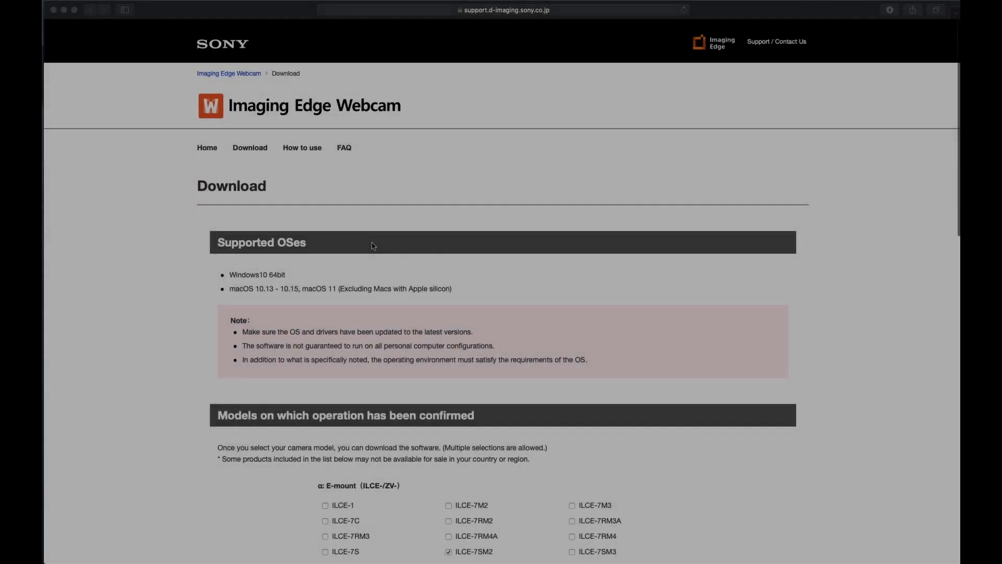
scroll(down, 3)
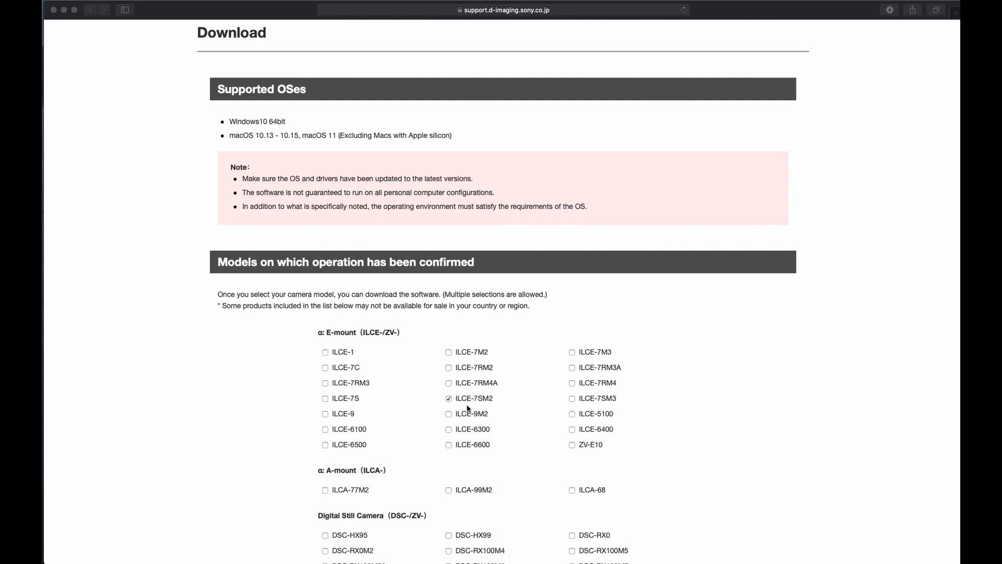
mouse_move(467, 405)
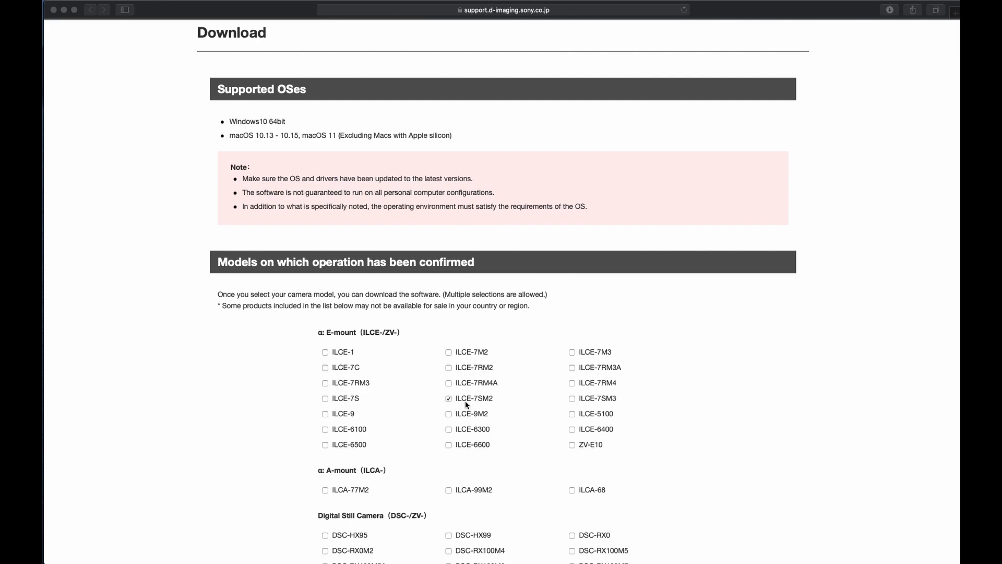
mouse_move(504, 437)
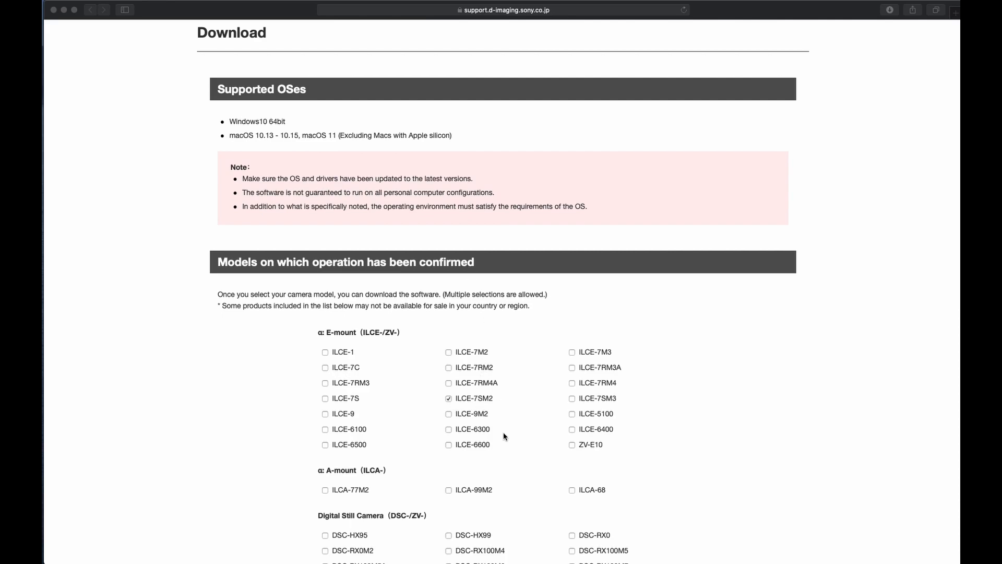
scroll(down, 3)
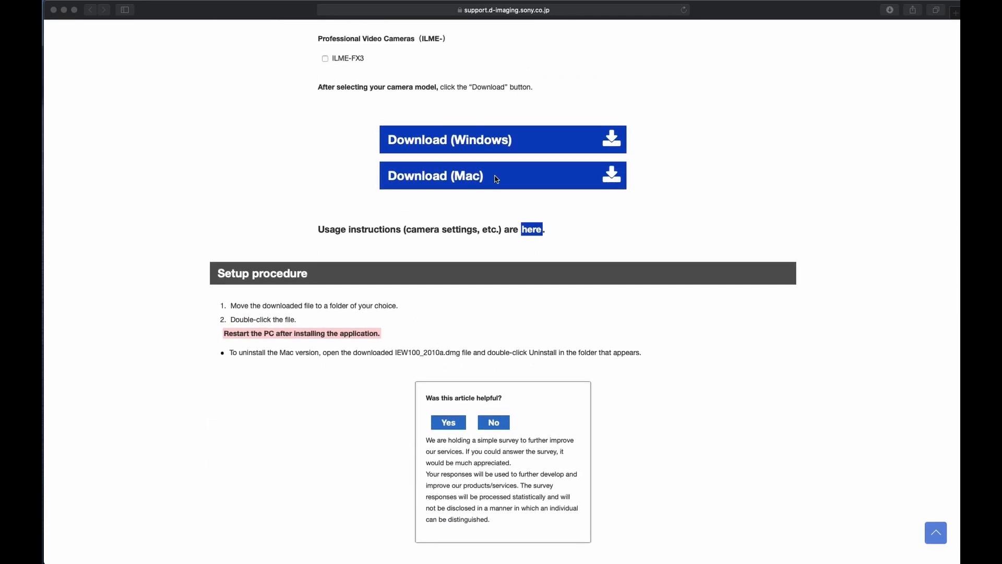
mouse_move(68, 19)
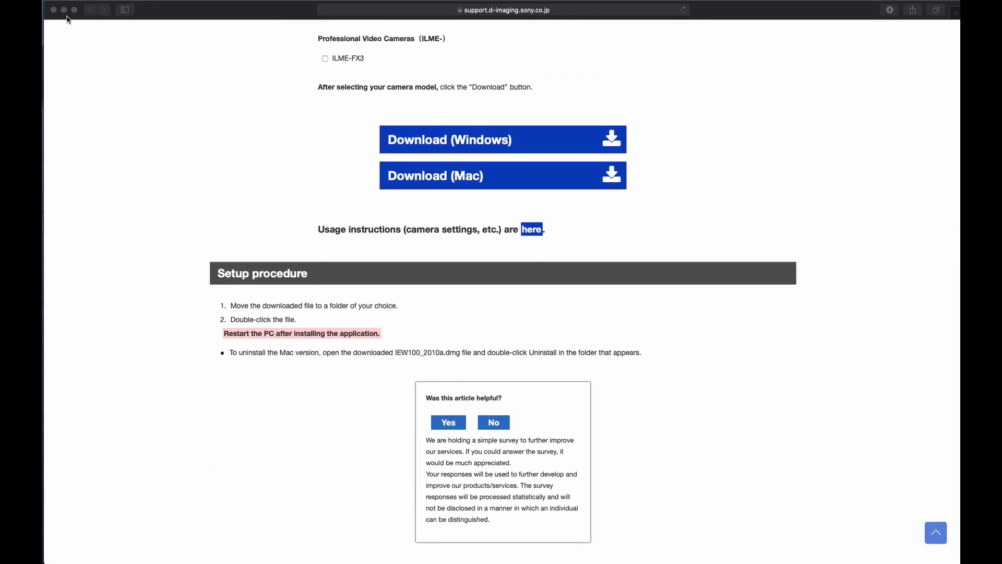